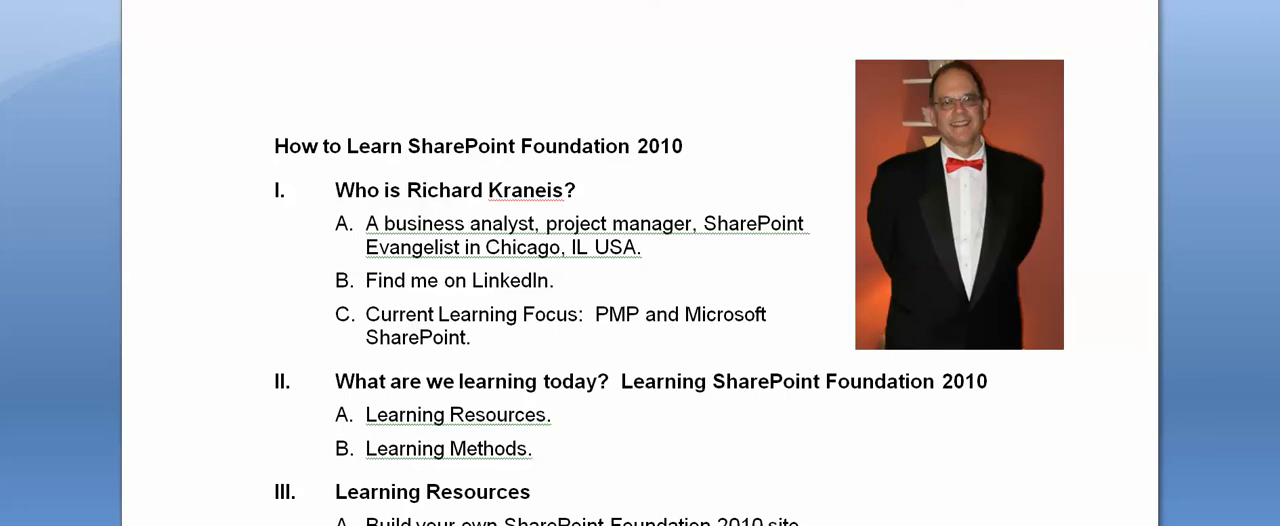
Highlight the presenter's job description, then open the WIA Blog sub-site from the SharePoint home page.
left_click_drag(384, 224, 640, 248)
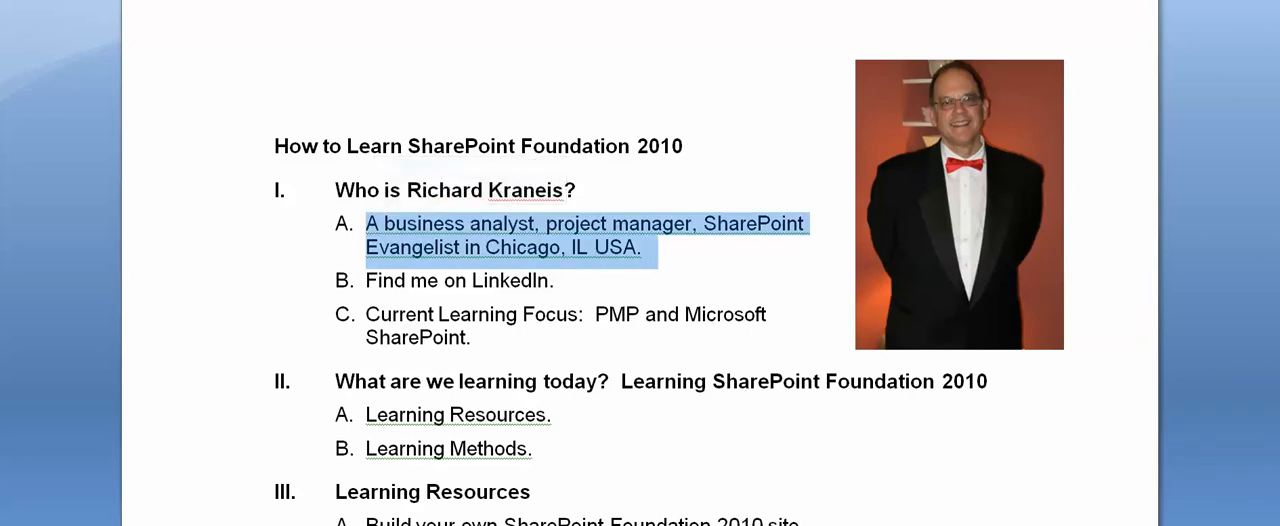
left_click(472, 336)
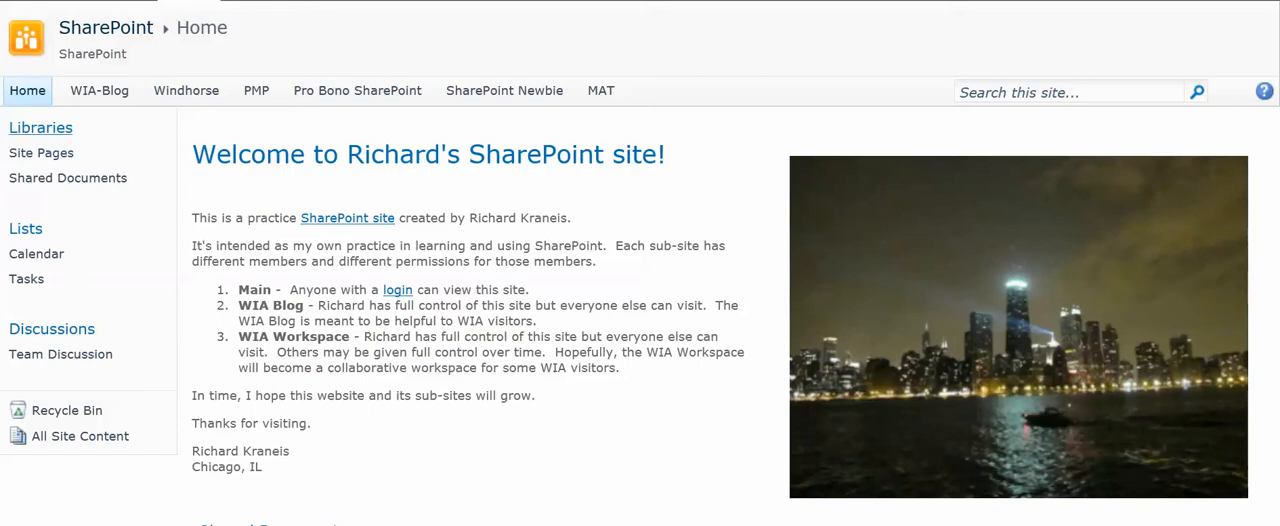
mouse_move(100, 90)
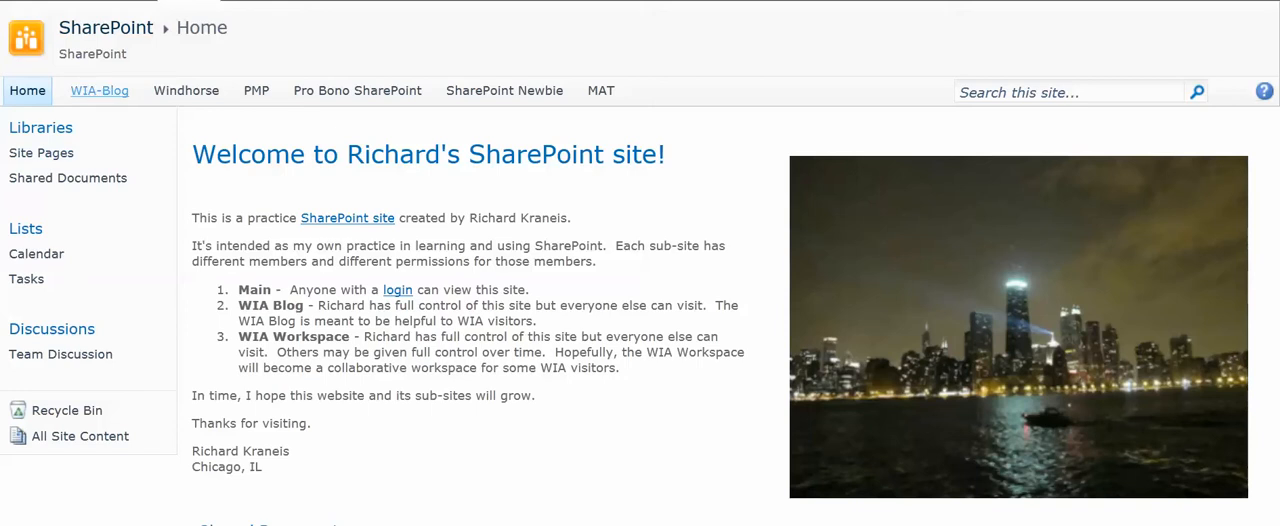
left_click(100, 90)
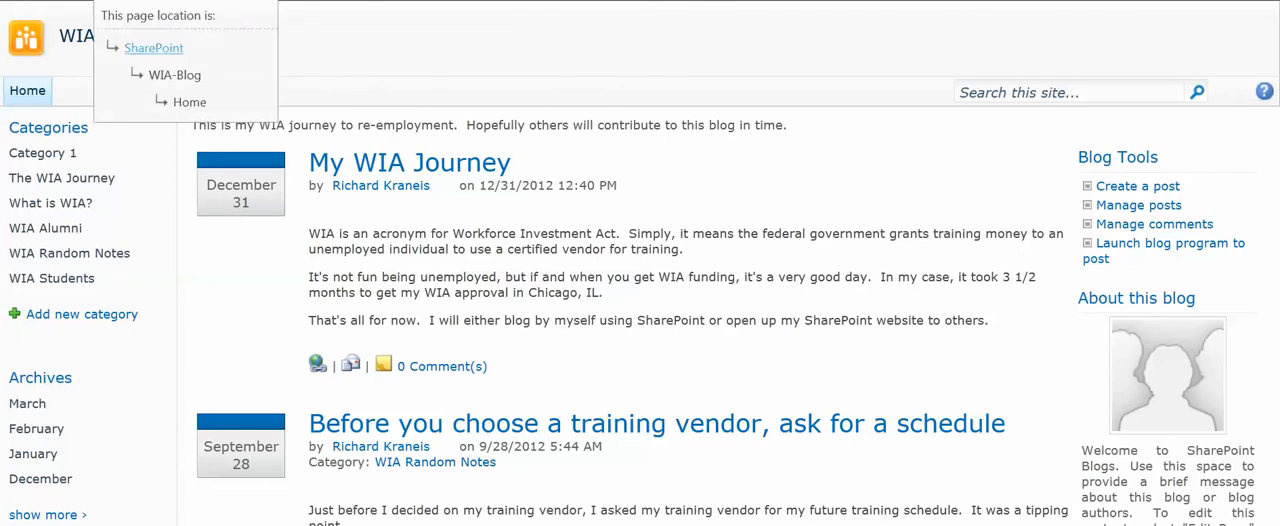
left_click(152, 48)
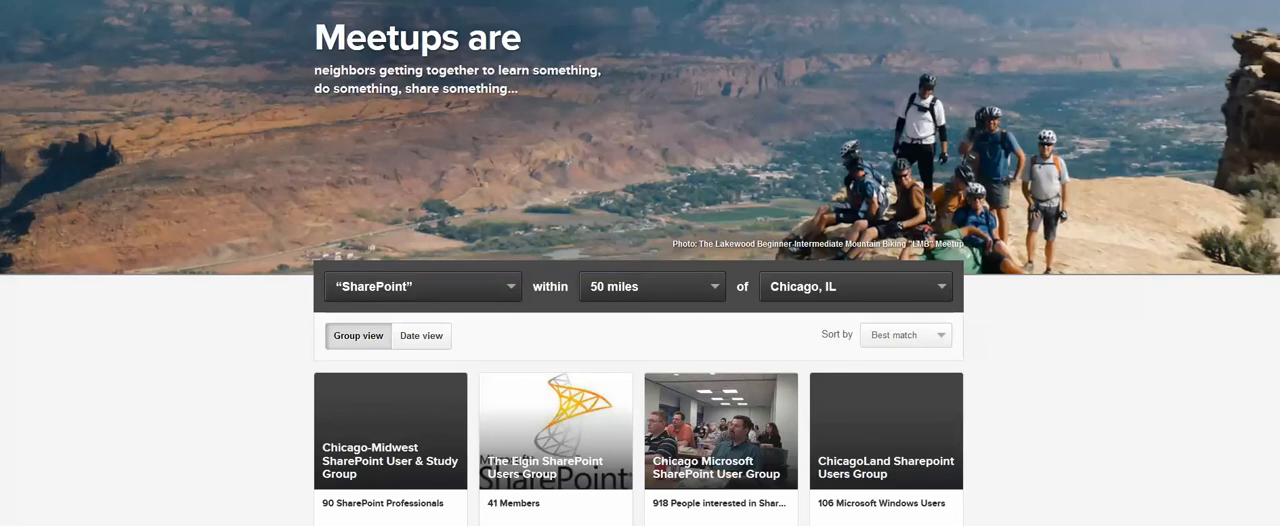
Scroll down the Meetup results for SharePoint groups within 50 miles of Chicago, IL.
scroll("down", 3)
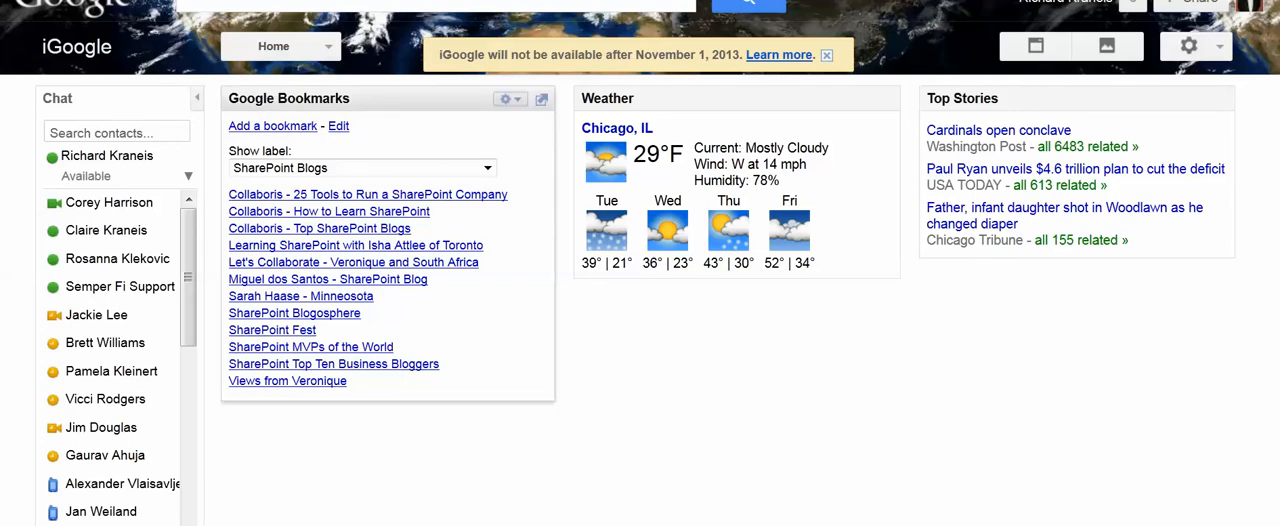
Open the Views from Veronique post from the Google Bookmarks gadget and read down through it.
left_click(288, 380)
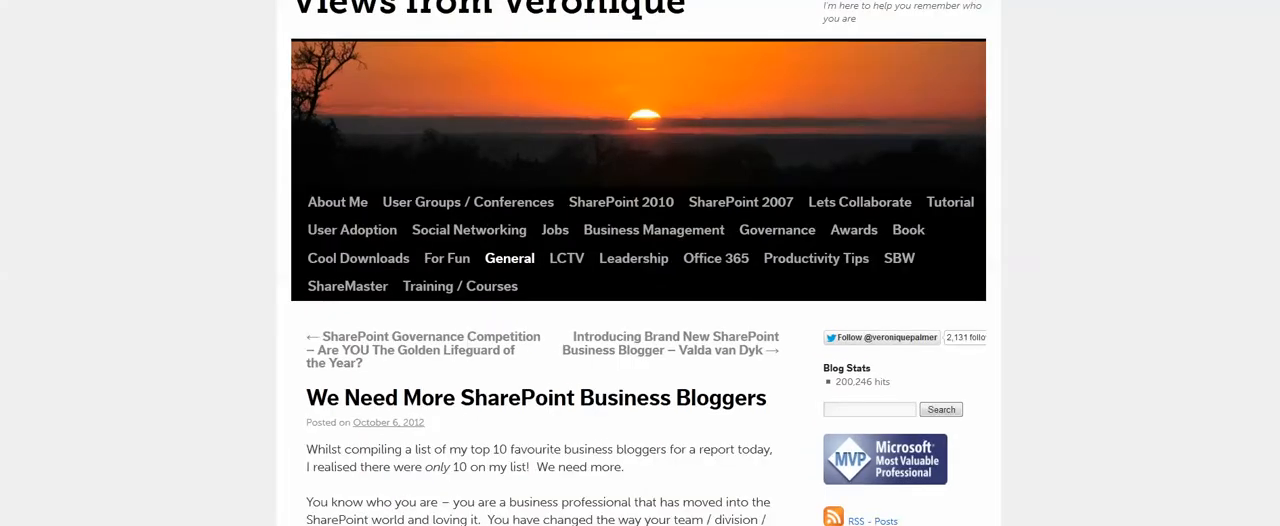
scroll("down", 3)
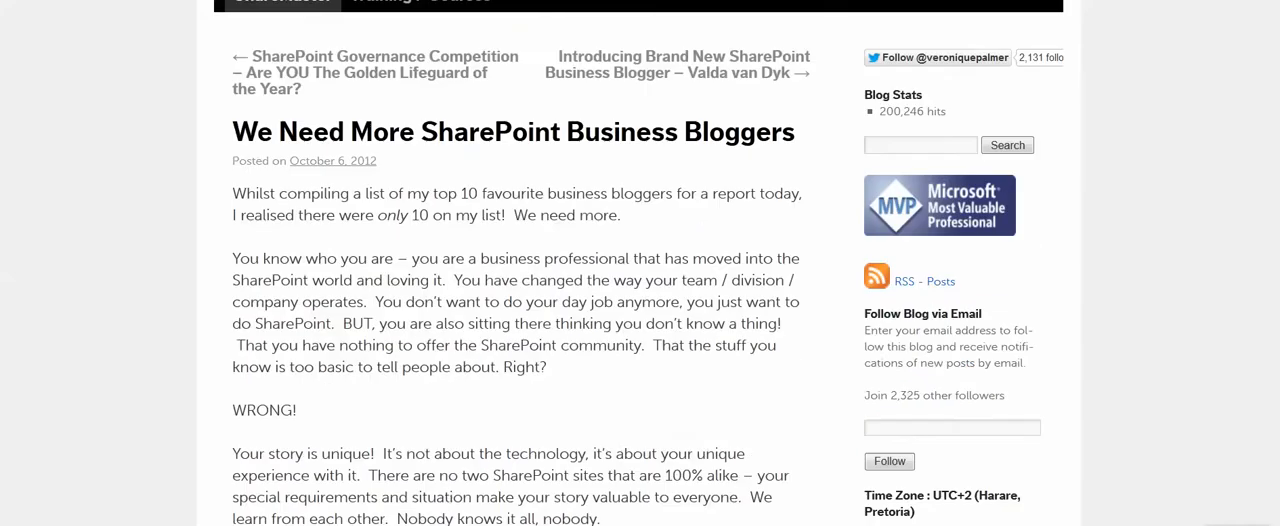
scroll("down", 3)
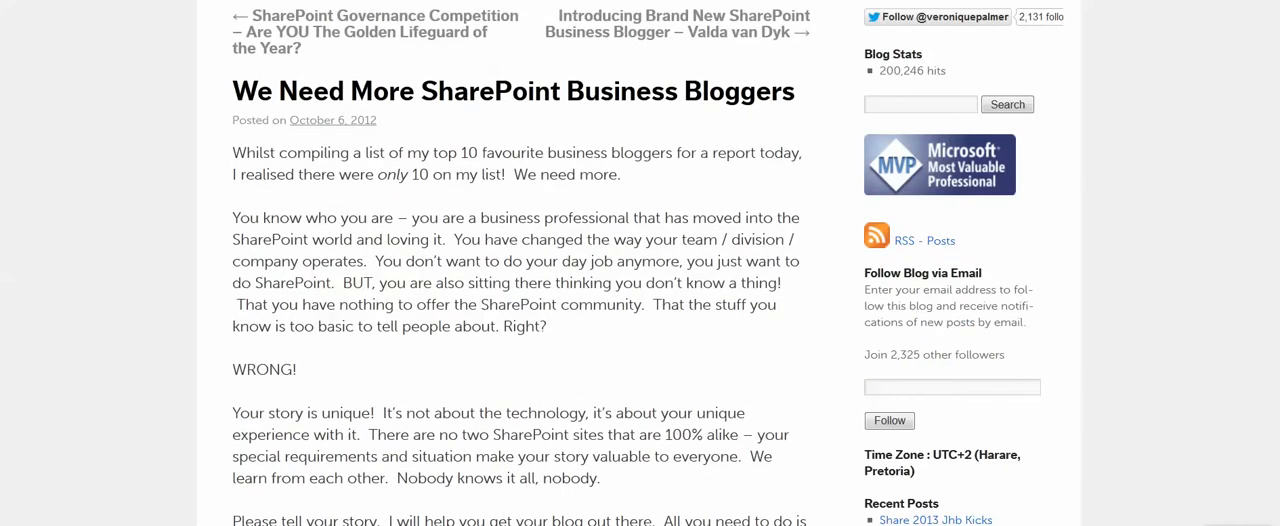
scroll("down", 3)
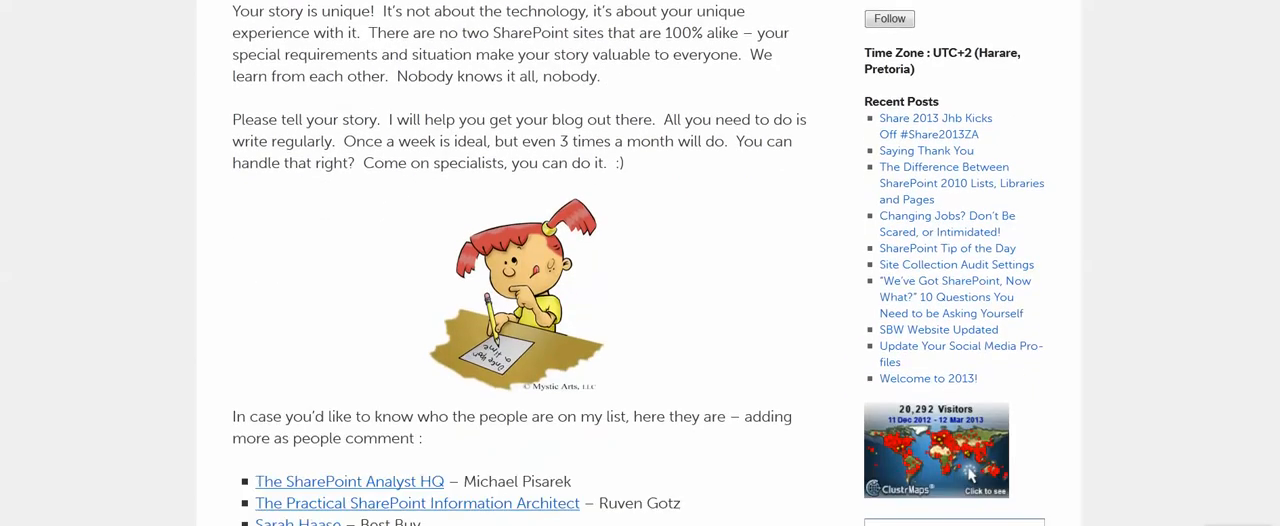
scroll("down", 3)
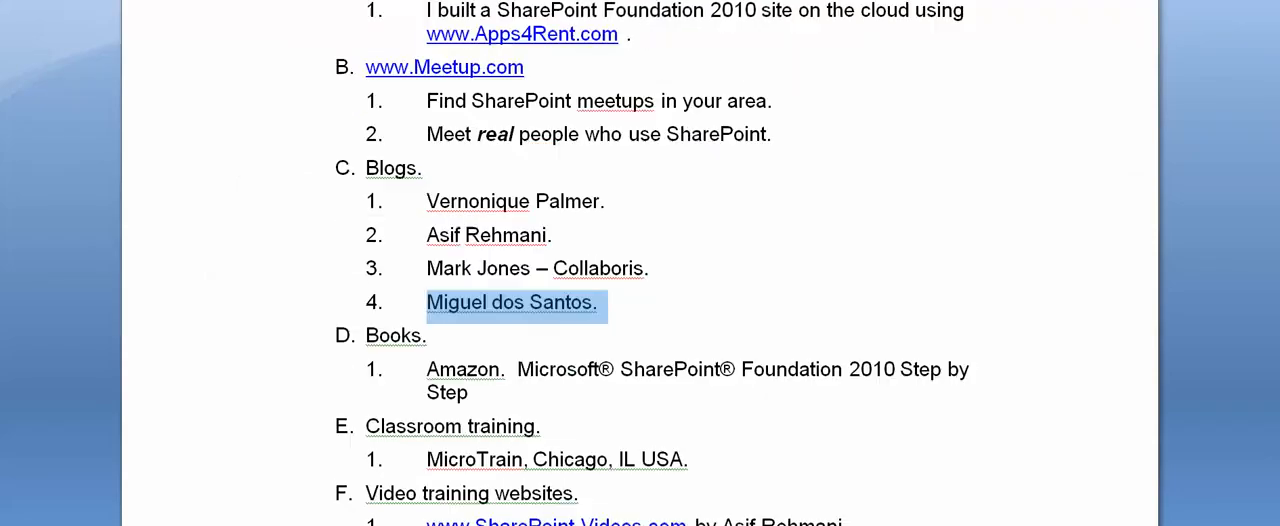
scroll("down", 3)
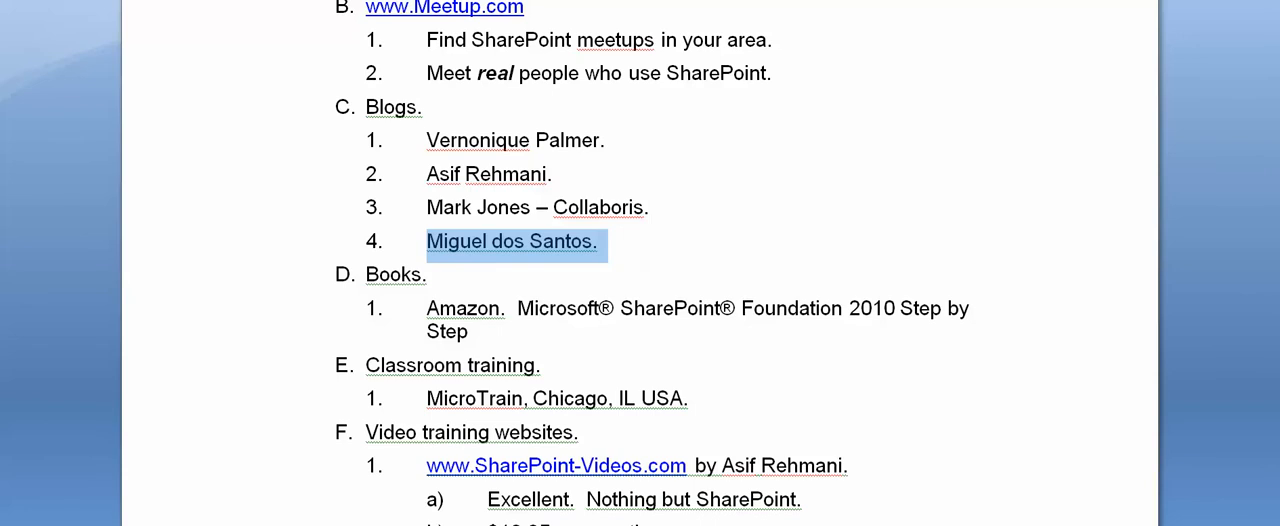
left_click(476, 332)
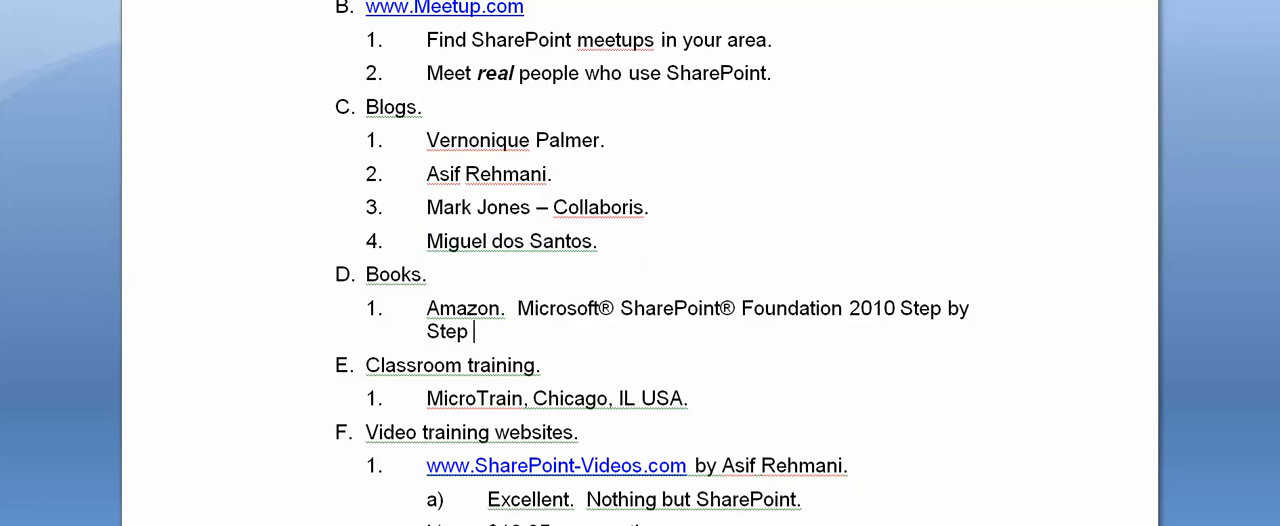
left_click_drag(426, 308, 480, 332)
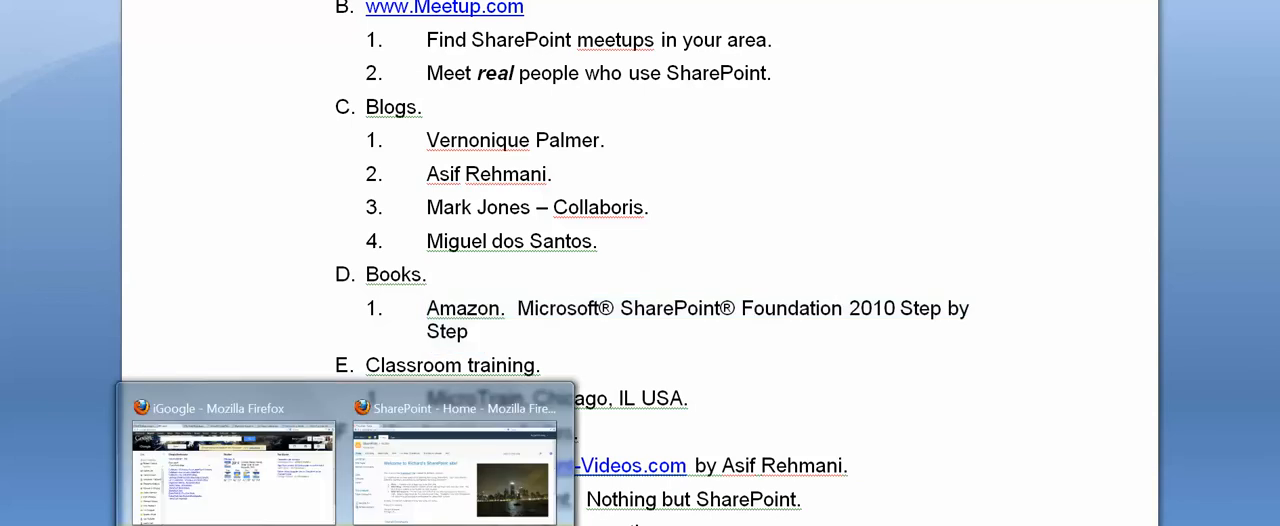
left_click(234, 476)
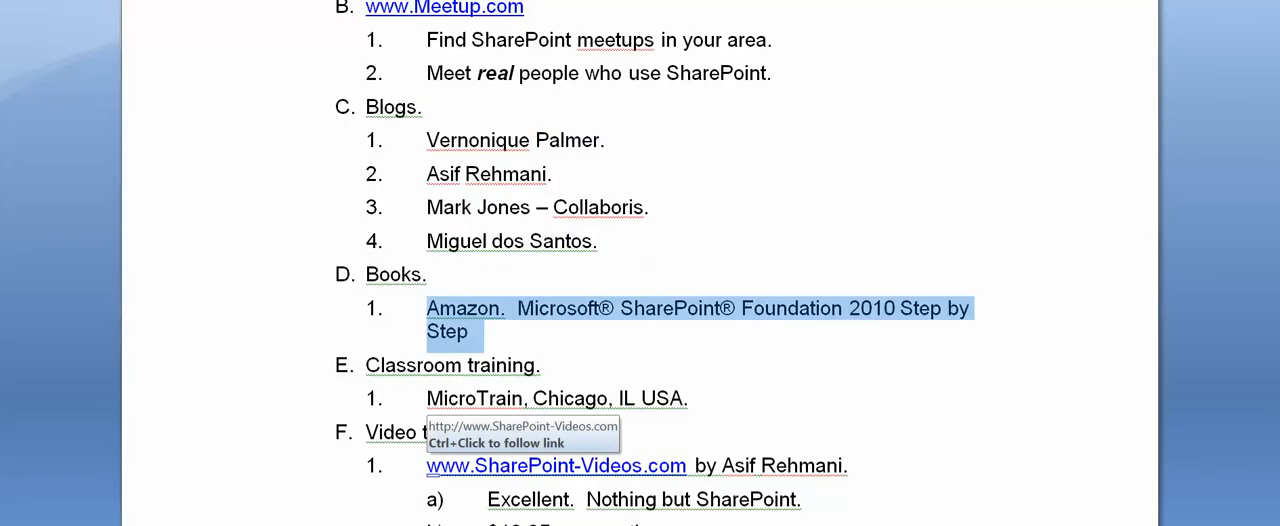
scroll("down", 3)
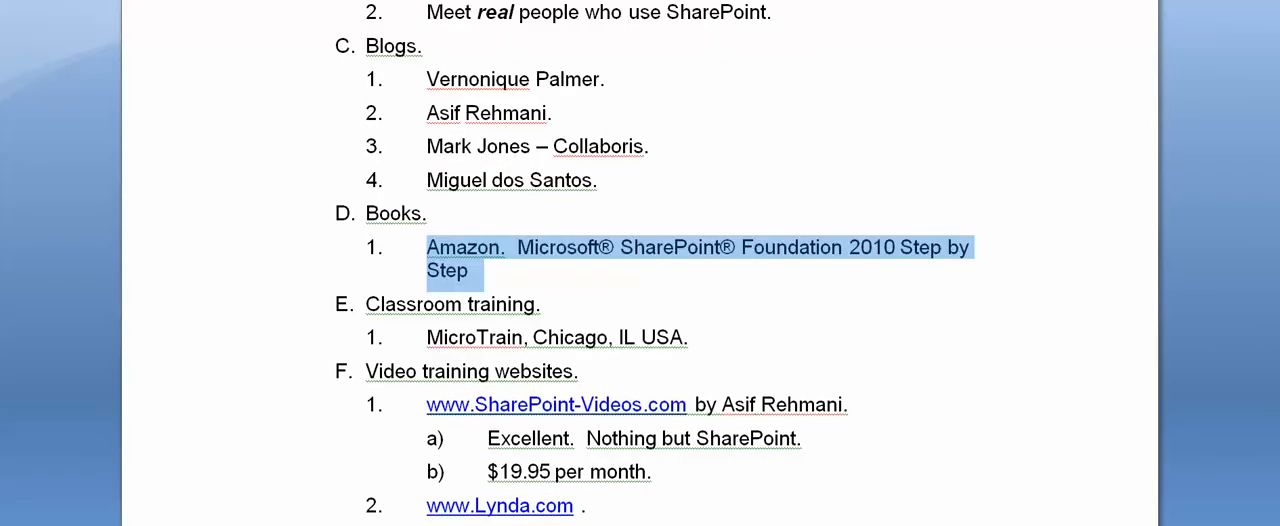
left_click_drag(426, 248, 688, 338)
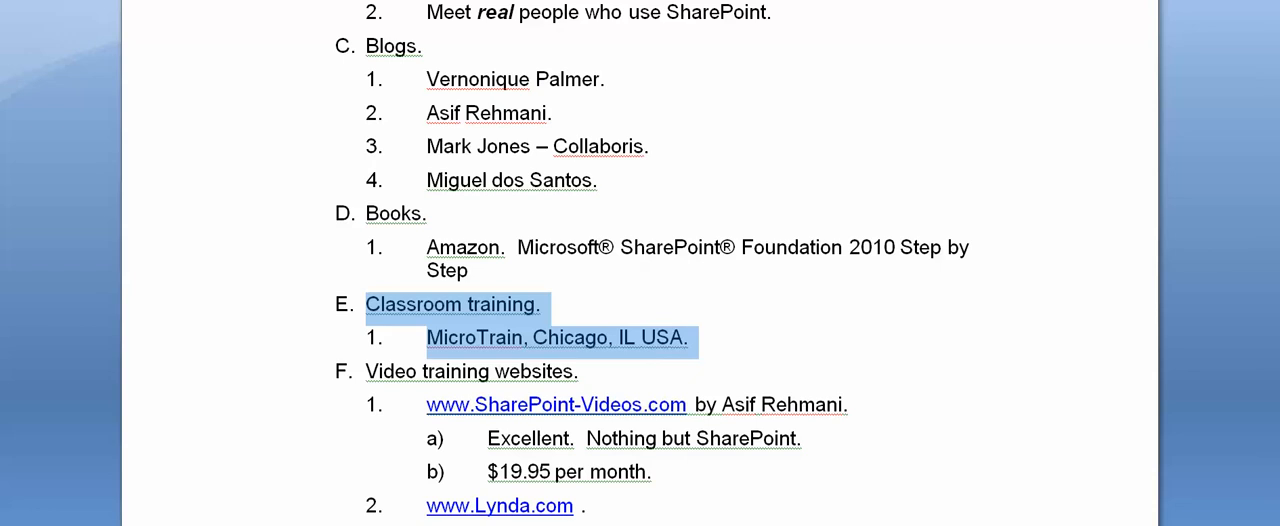
scroll("down", 3)
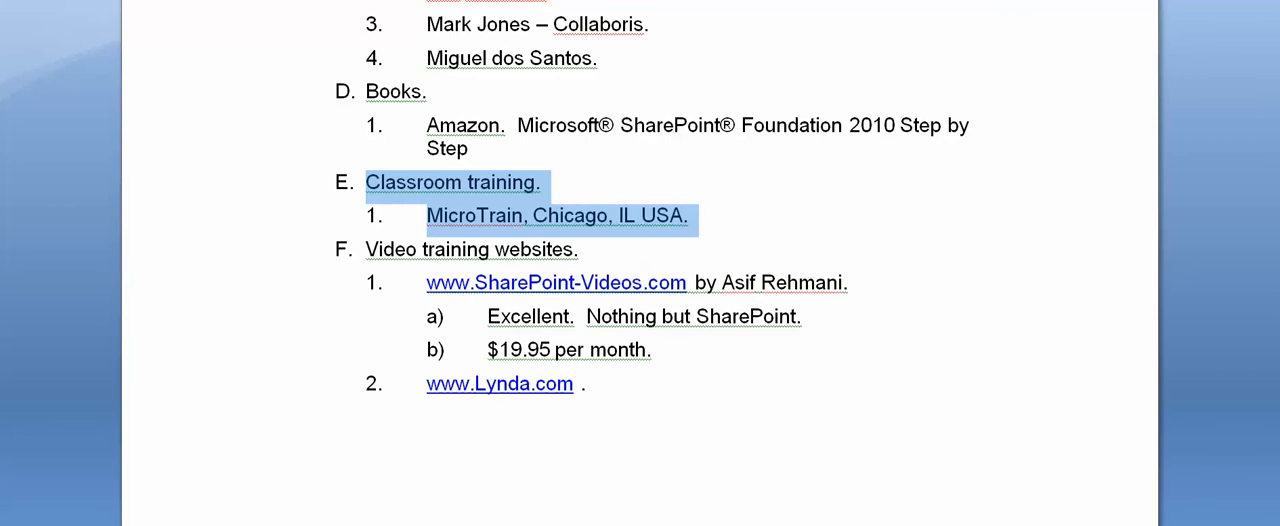
mouse_move(556, 282)
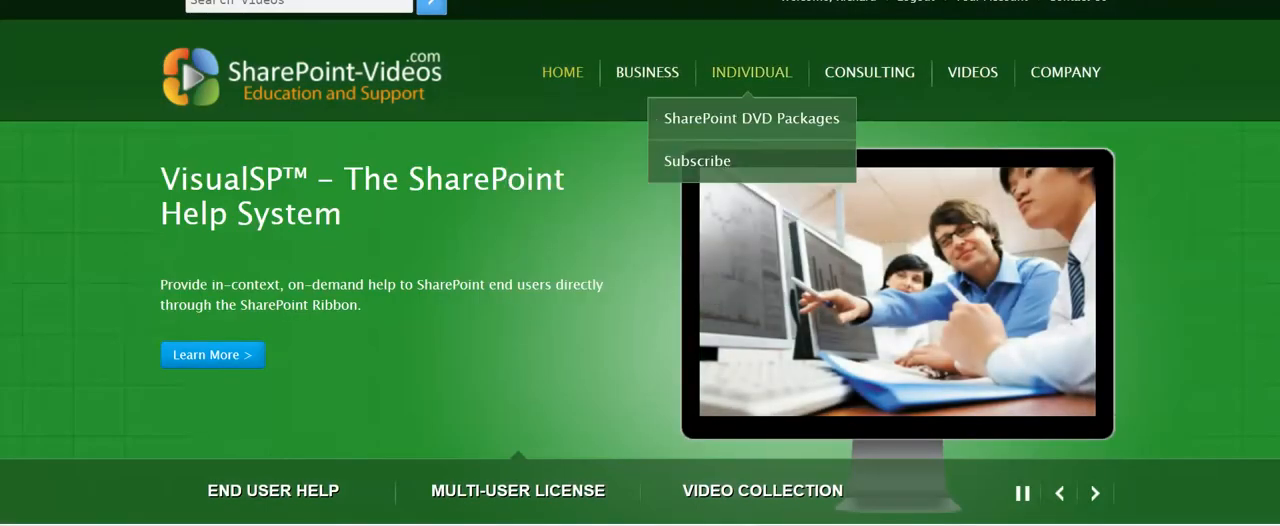
mouse_move(972, 72)
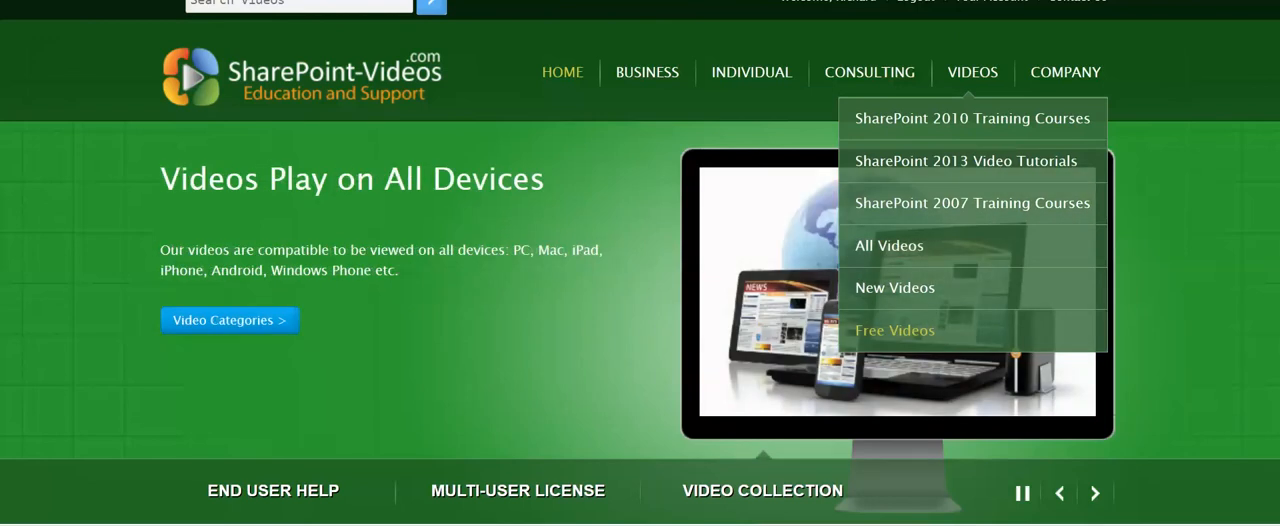
Scroll the Free Videos page down through the SharePoint 2013 and 2010 tutorial tables.
left_click(892, 330)
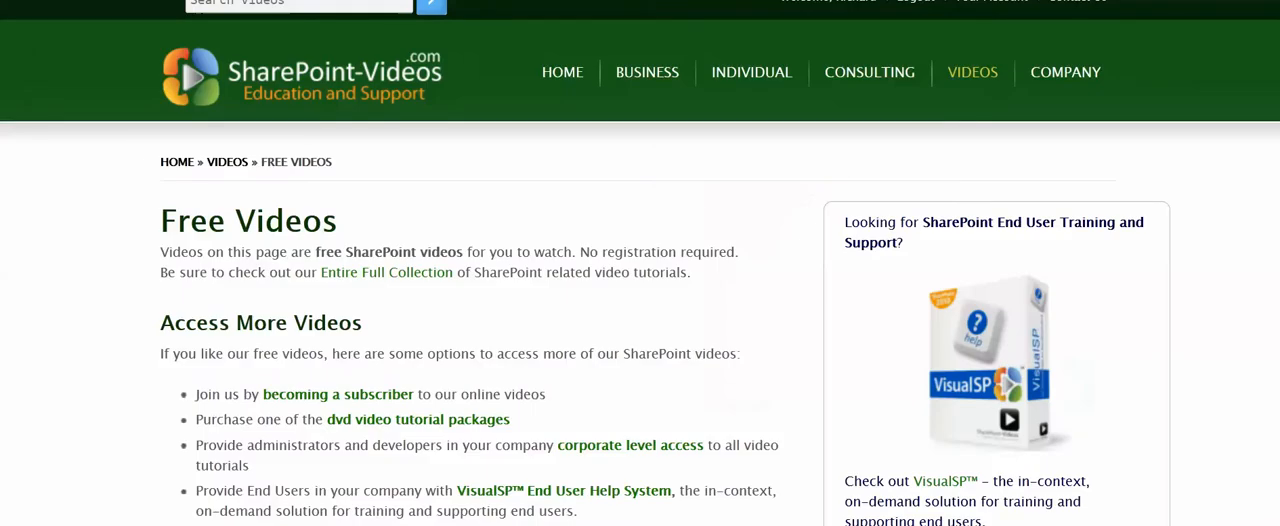
scroll("down", 3)
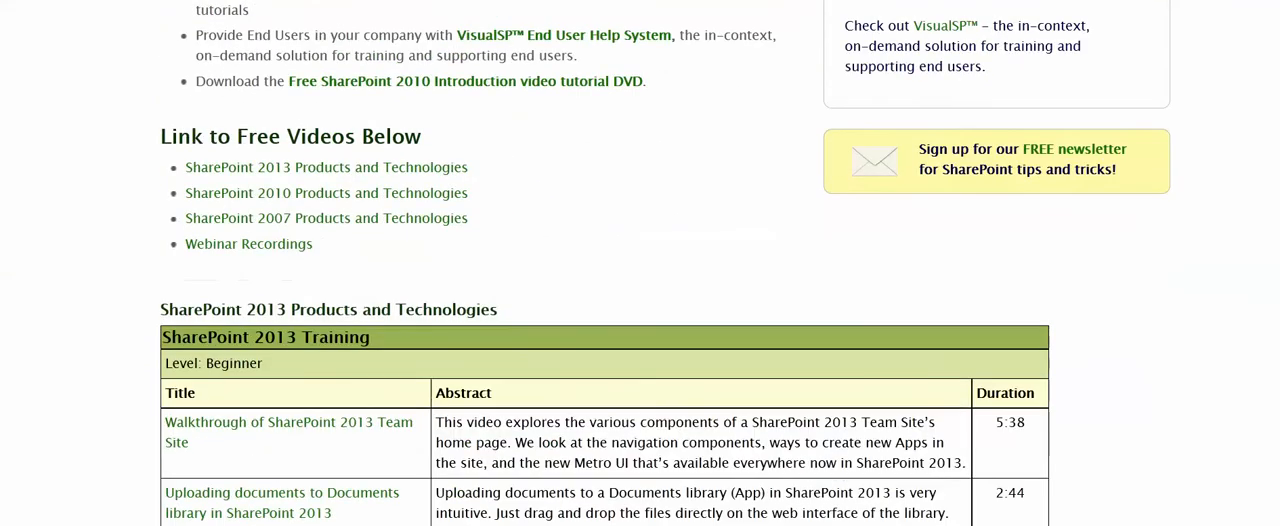
scroll("down", 3)
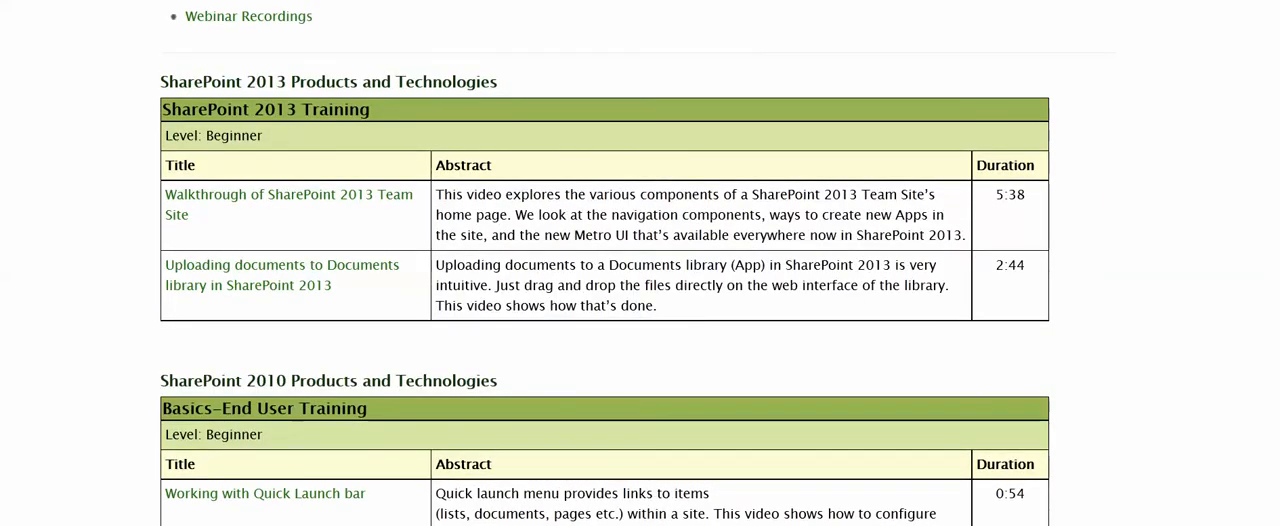
mouse_move(288, 194)
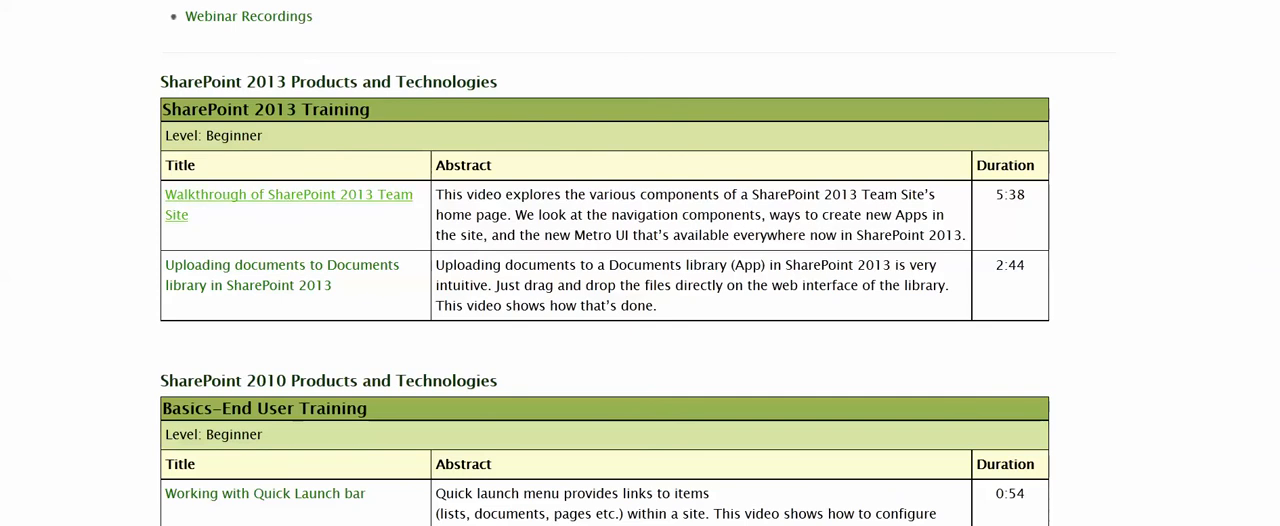
mouse_move(288, 204)
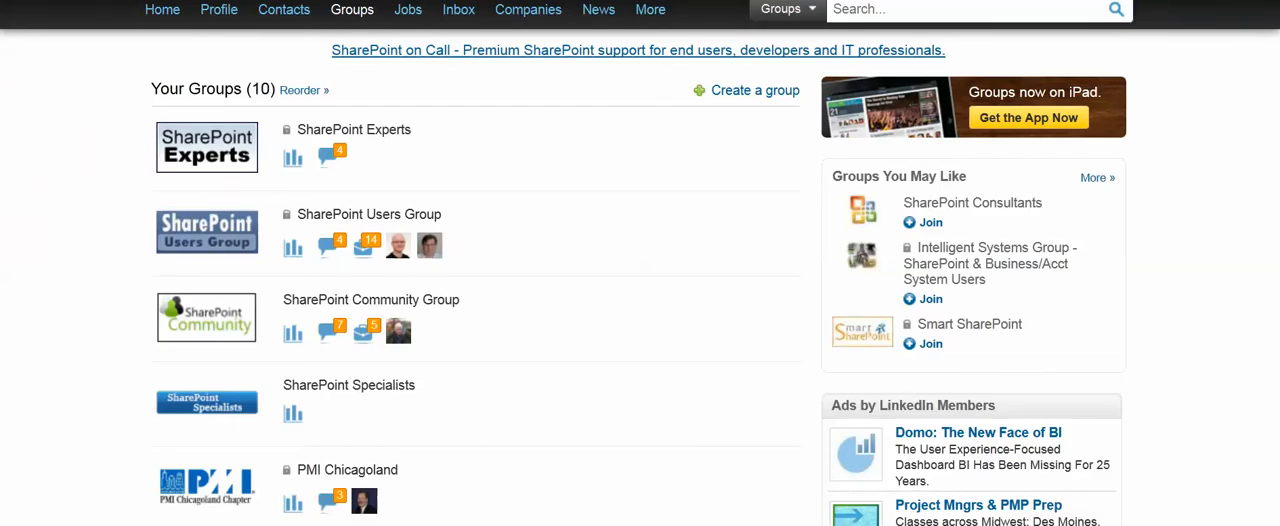
Open the SharePoint Experts group and scroll through its Most Popular Discussions.
left_click(352, 8)
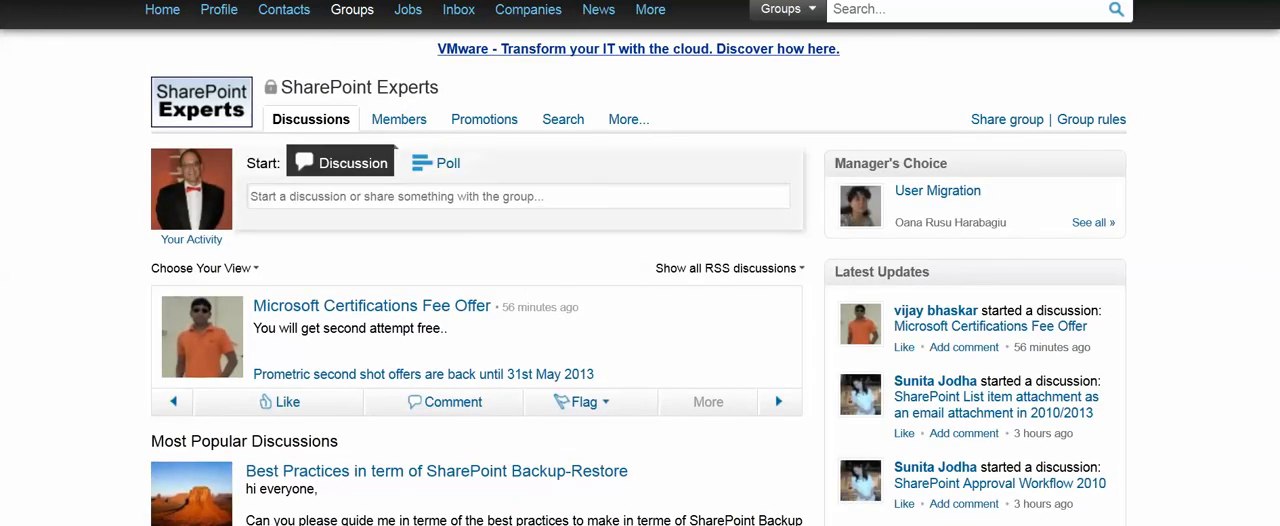
scroll("down", 3)
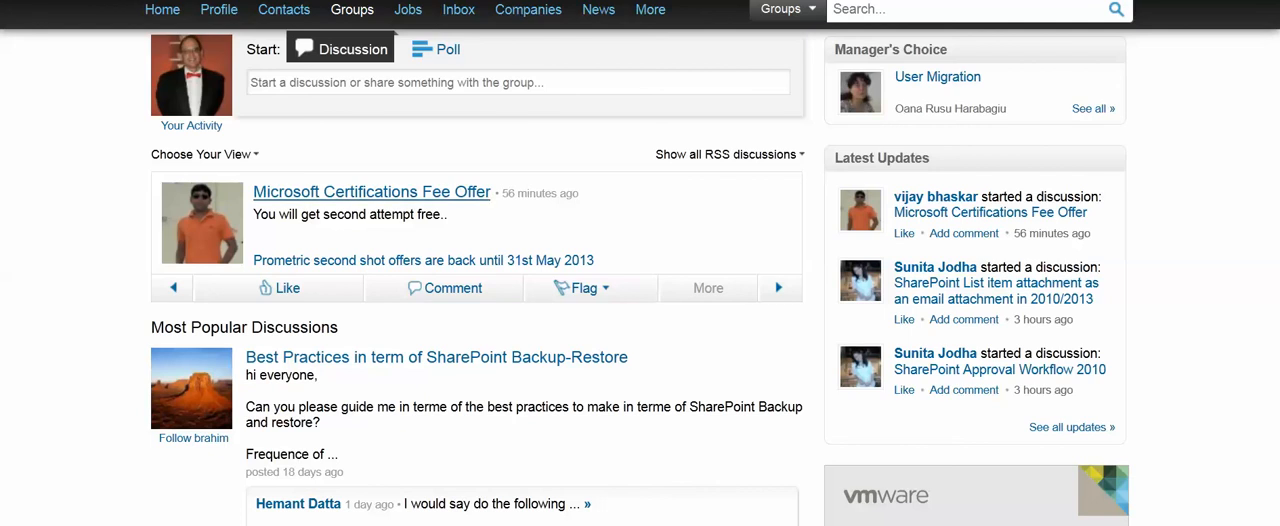
scroll("down", 3)
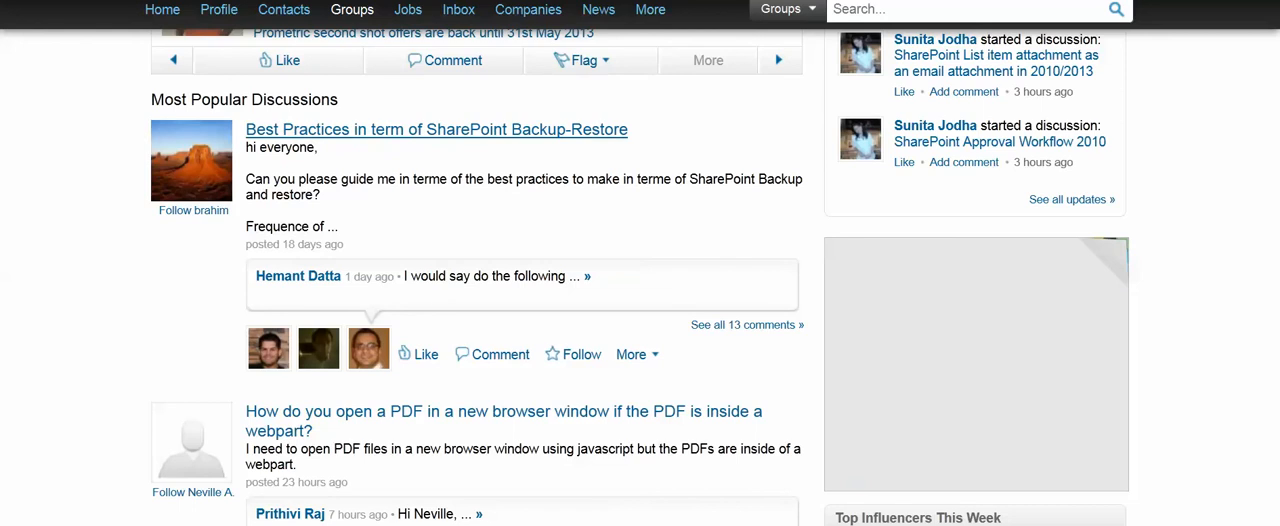
scroll("down", 3)
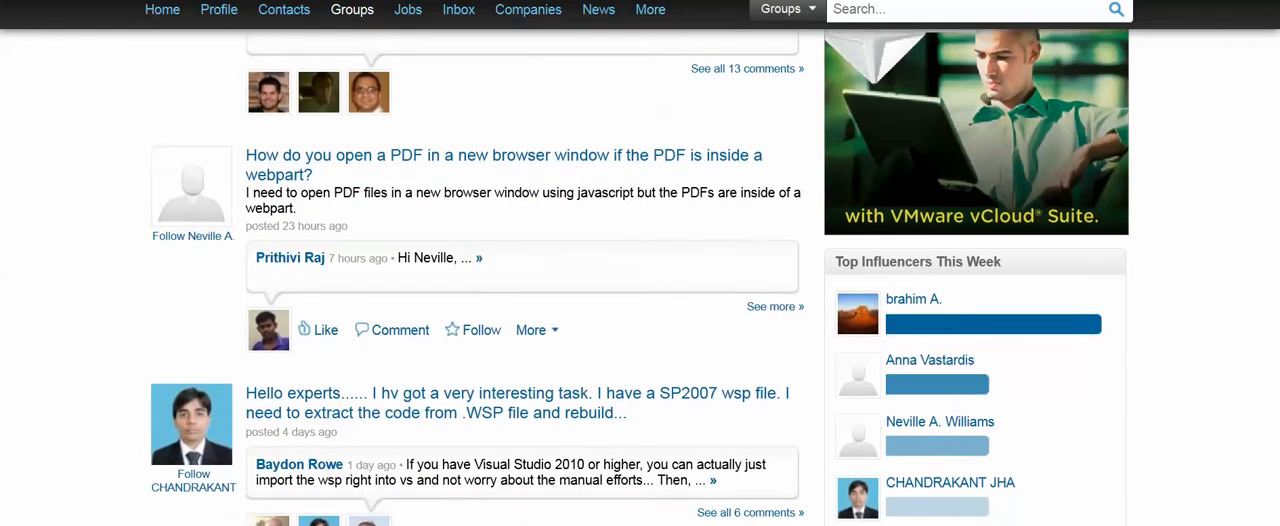
scroll("down", 3)
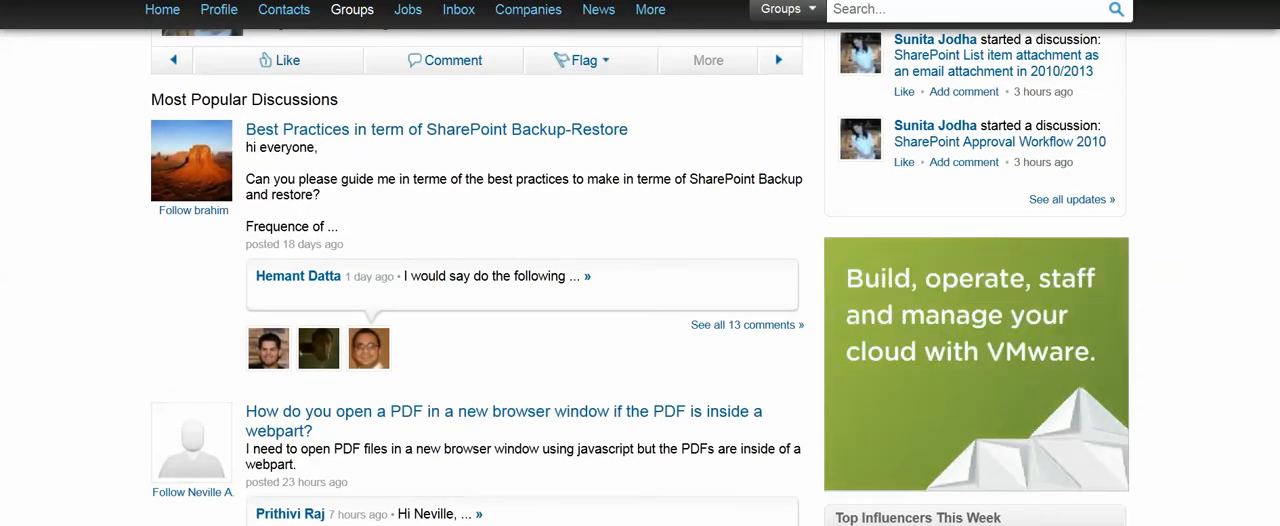
scroll("down", 3)
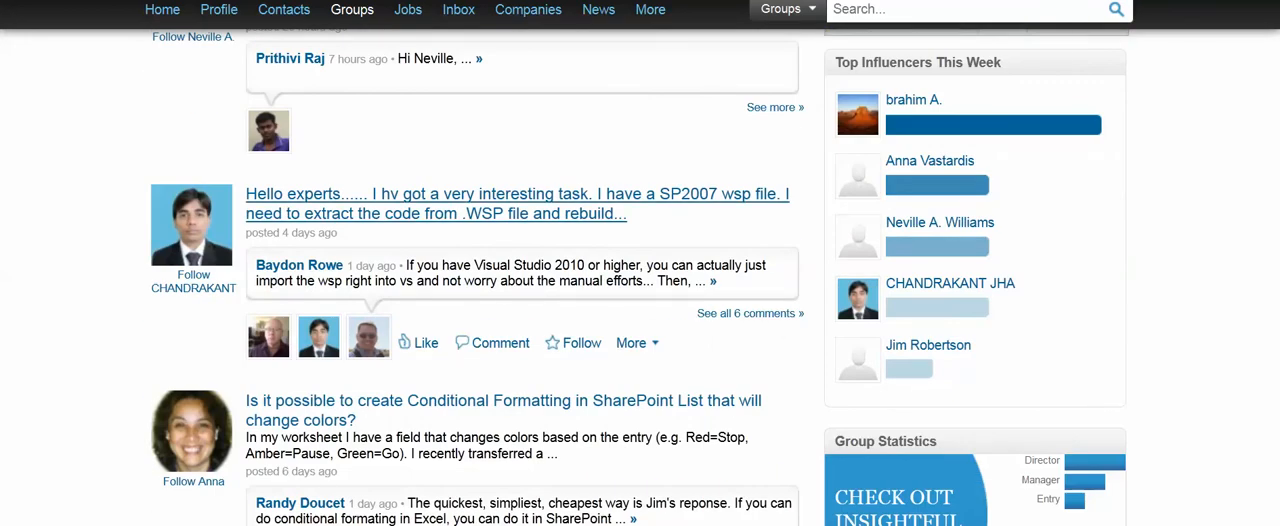
Open the WSP file code-extraction discussion, cancel the Reply Privately dialog, and toggle the Groups menu.
left_click(516, 204)
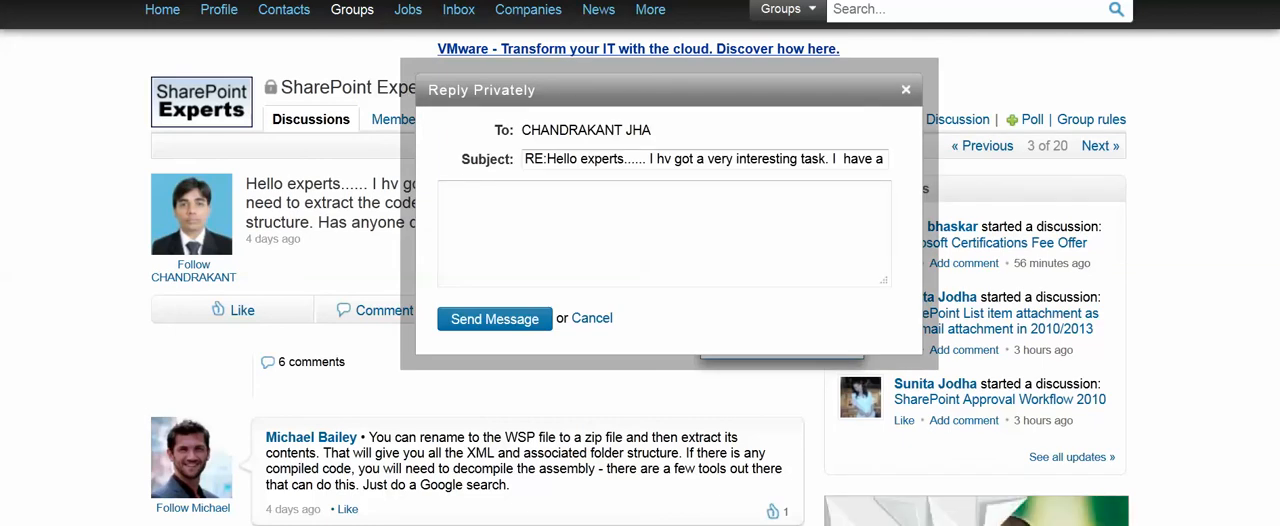
left_click(592, 318)
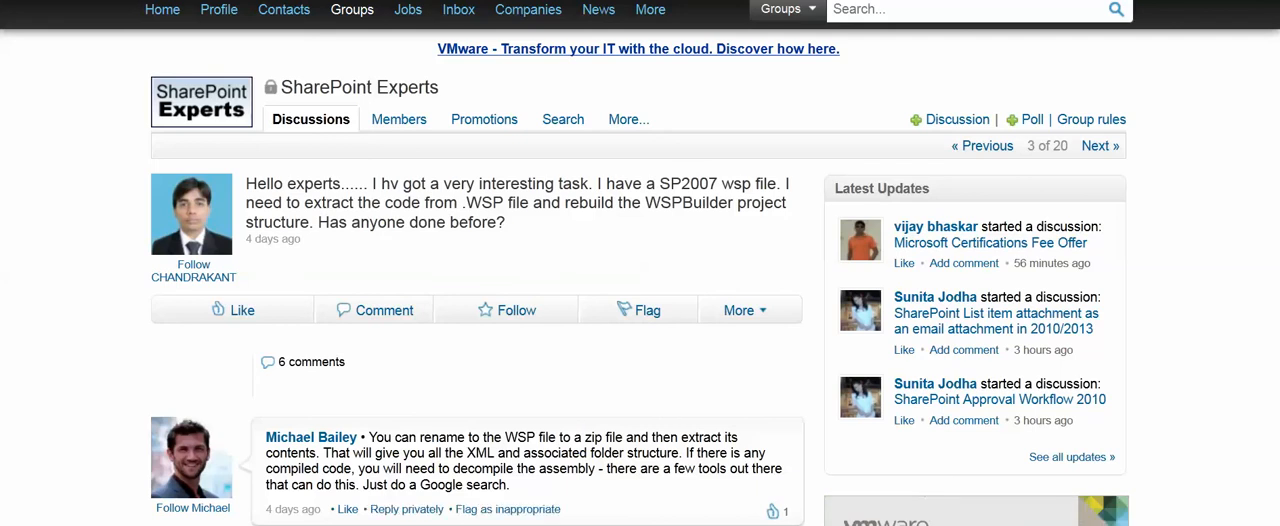
left_click(352, 8)
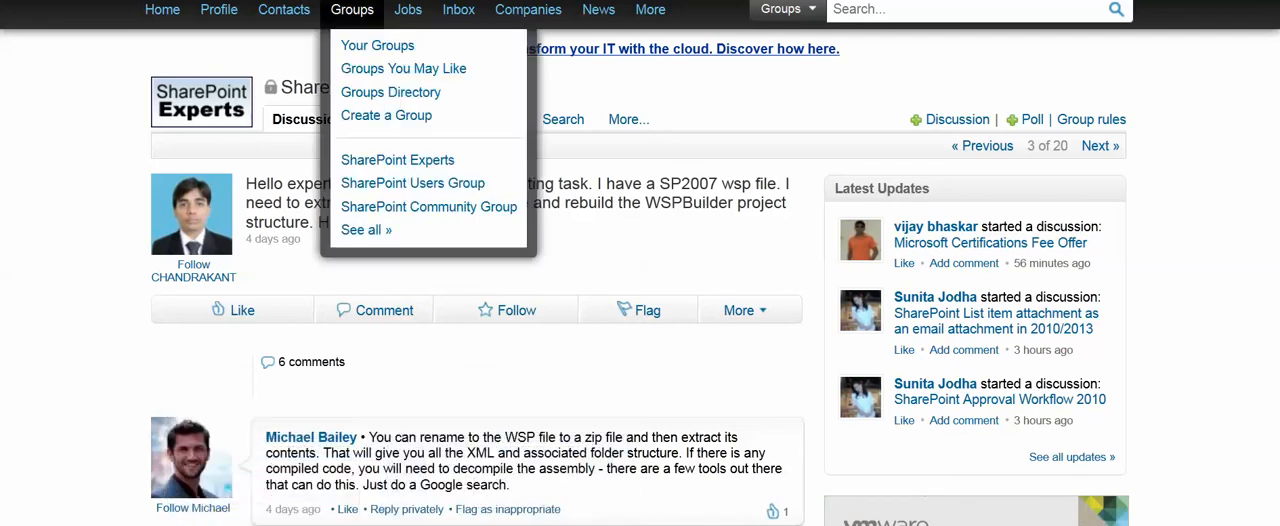
left_click(352, 8)
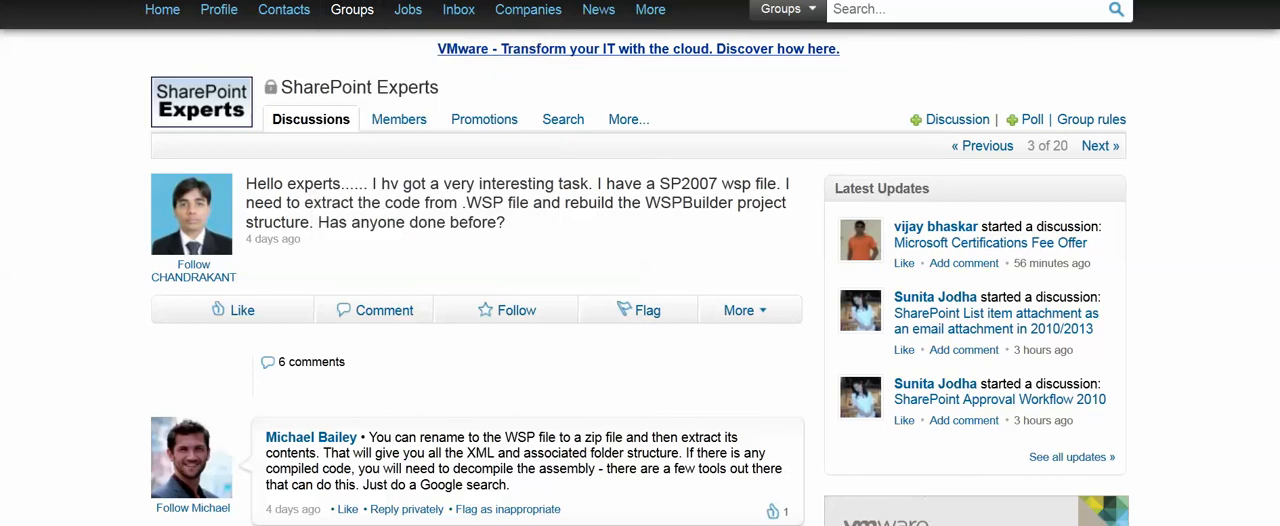
left_click(352, 8)
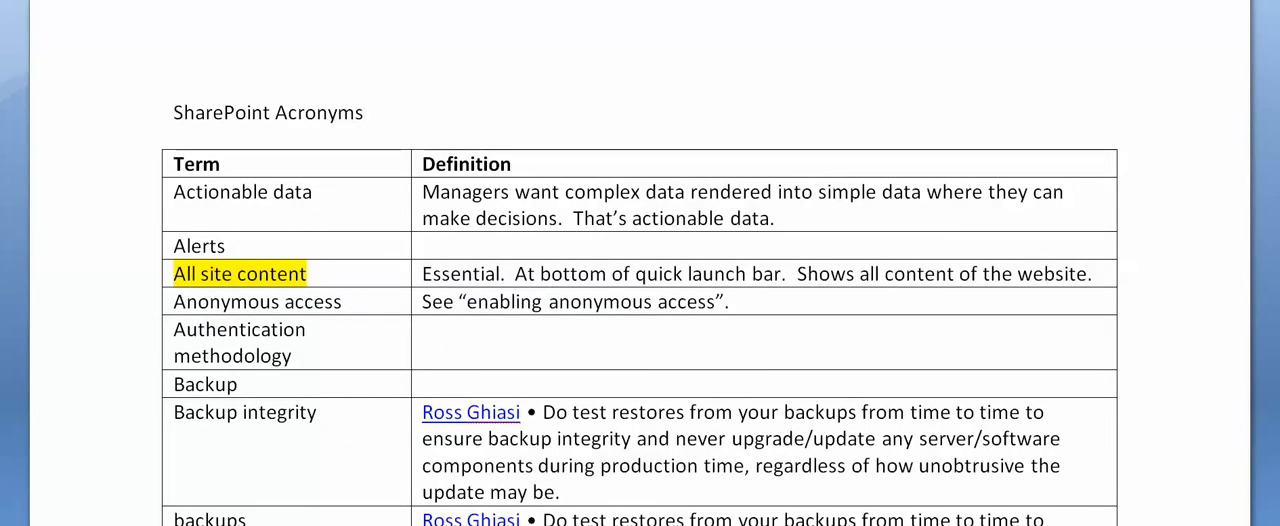
Focus the SharePoint Acronyms table in Word and scroll through its terms and definitions.
left_click(312, 192)
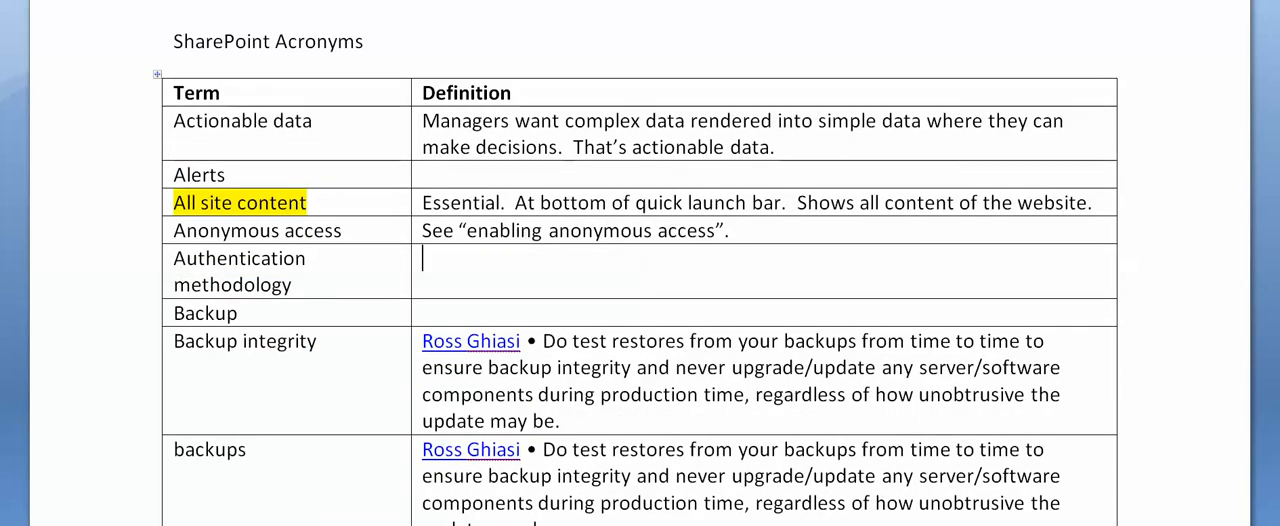
scroll("down", 3)
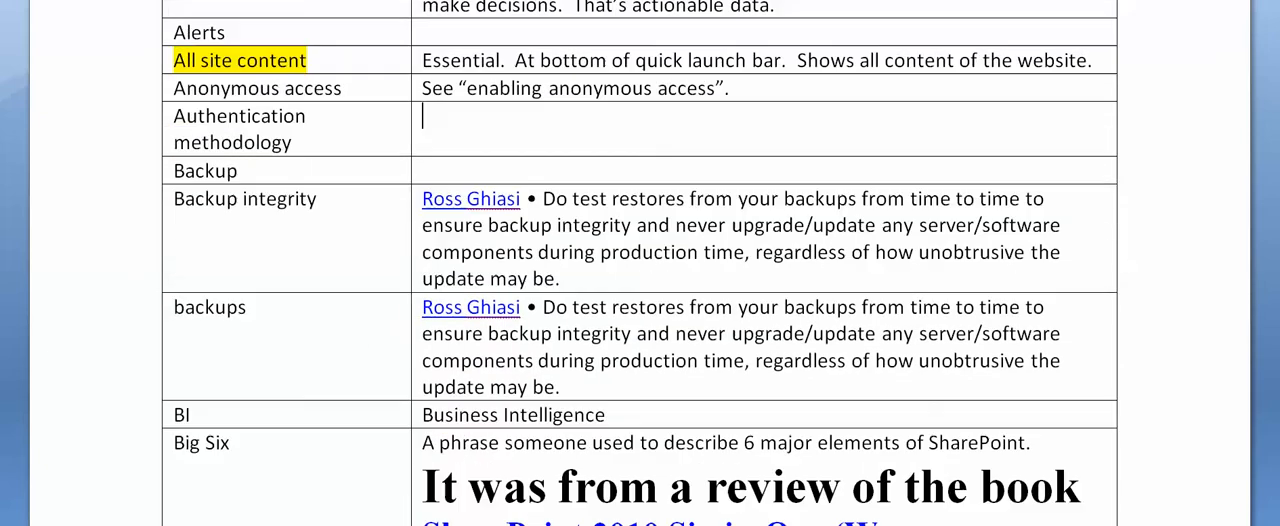
scroll("down", 3)
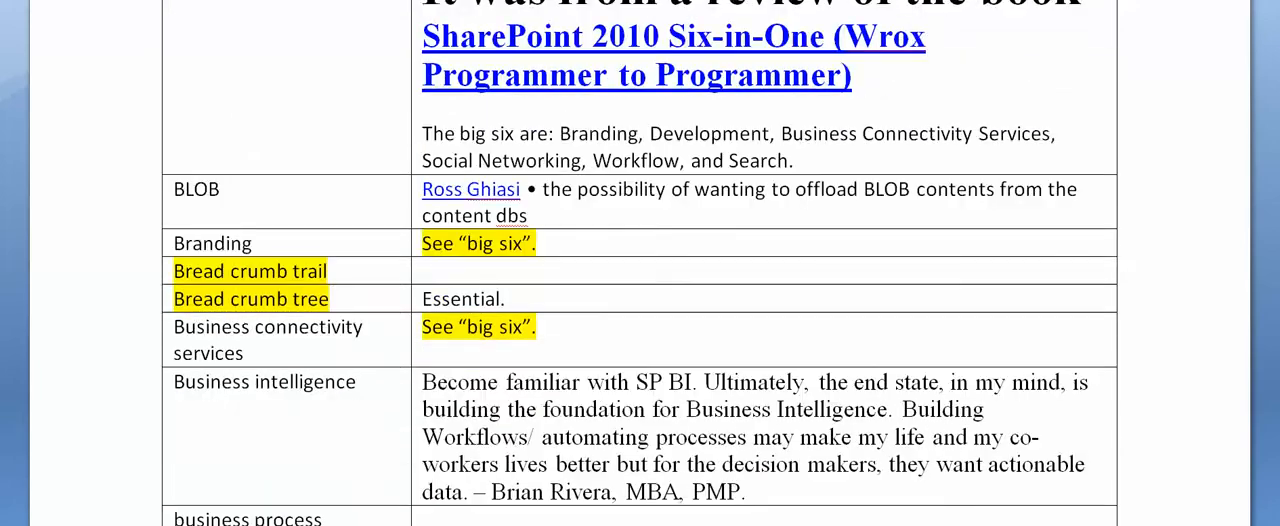
scroll("down", 3)
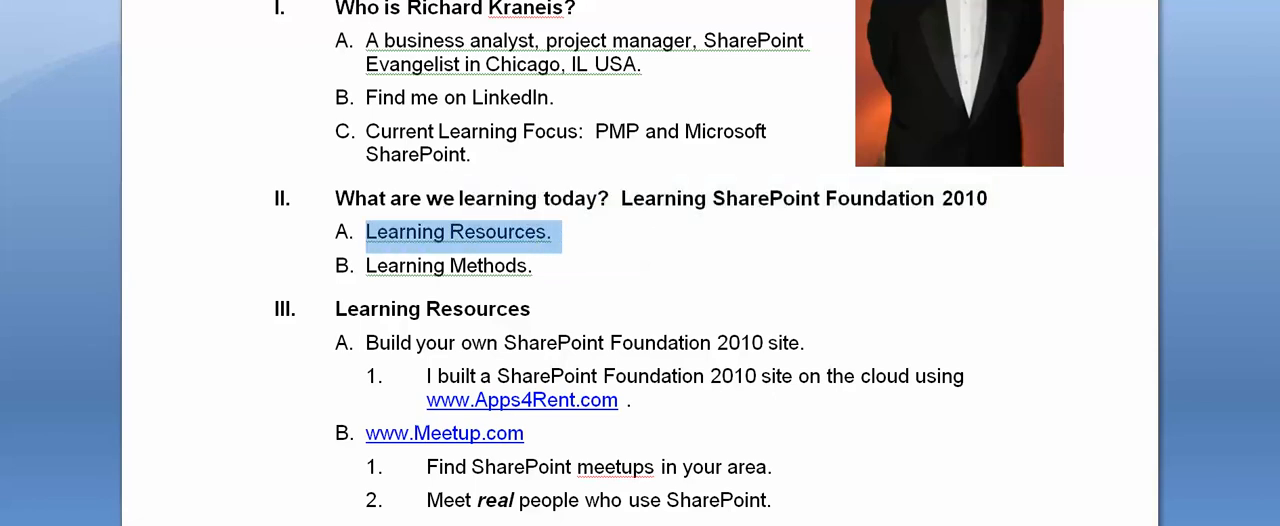
Scroll down to sections IV Learning Methods and V Thanks for Visiting.
scroll("down", 3)
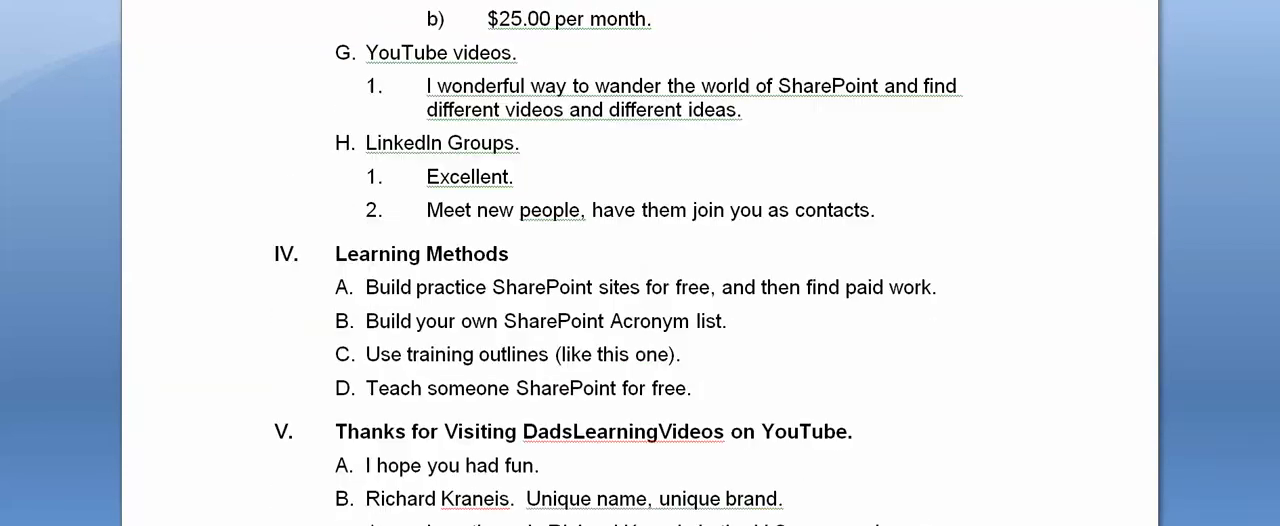